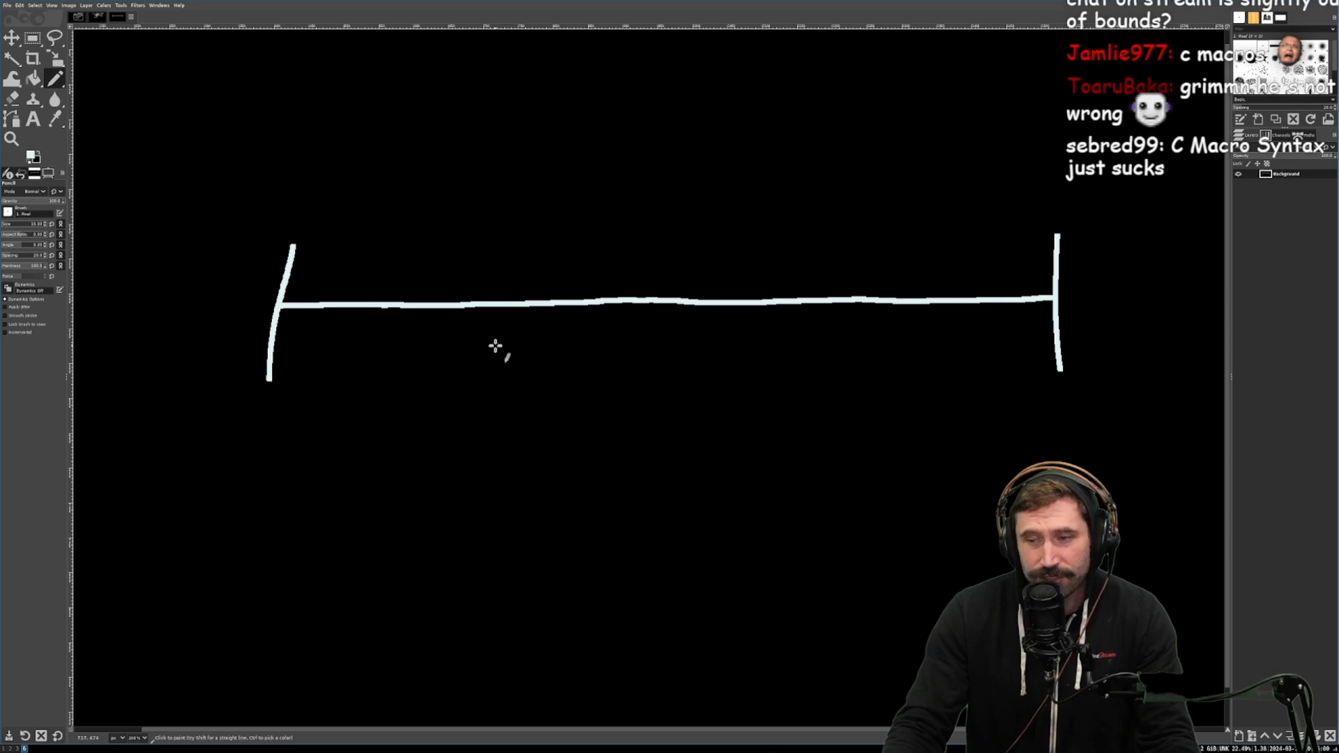
pyautogui.moveTo(224, 463)
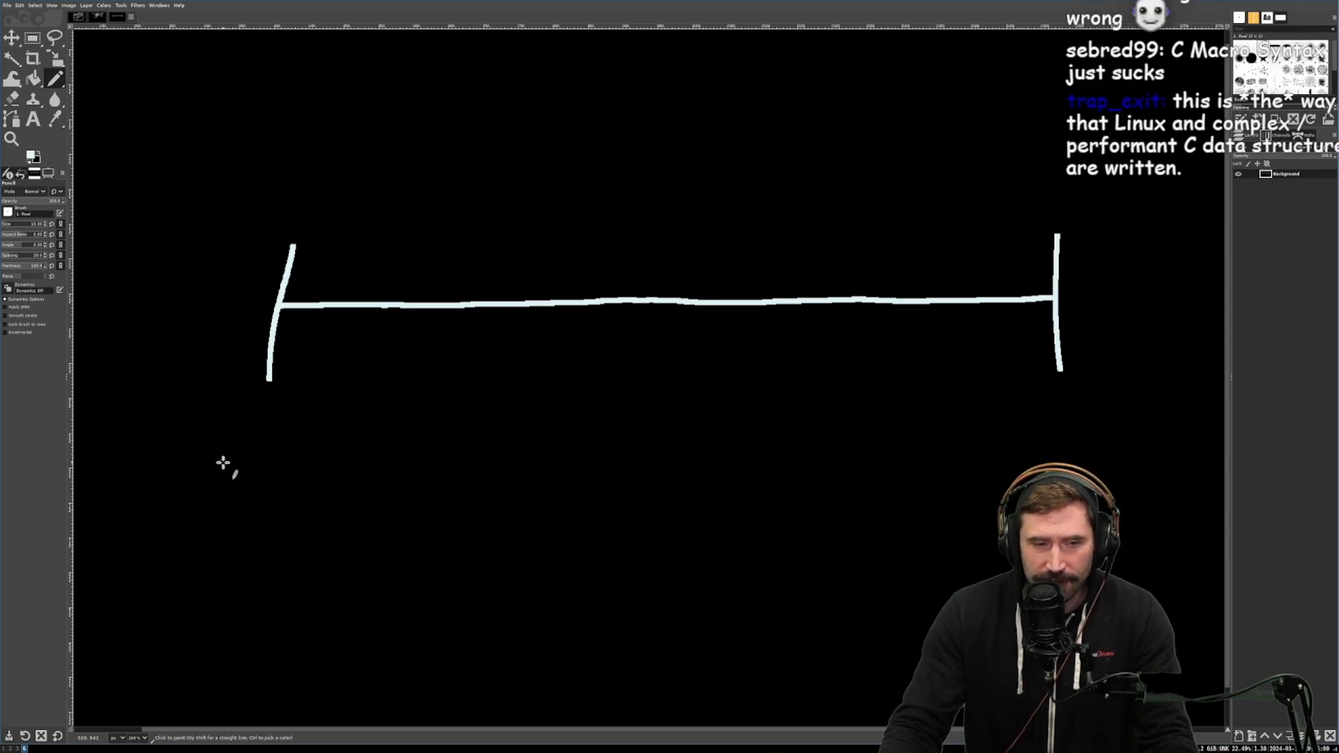
# Step: Hand-letter the BDX label with the paintbrush below the line's left end
pyautogui.moveTo(226, 444); pyautogui.dragTo(256, 495)
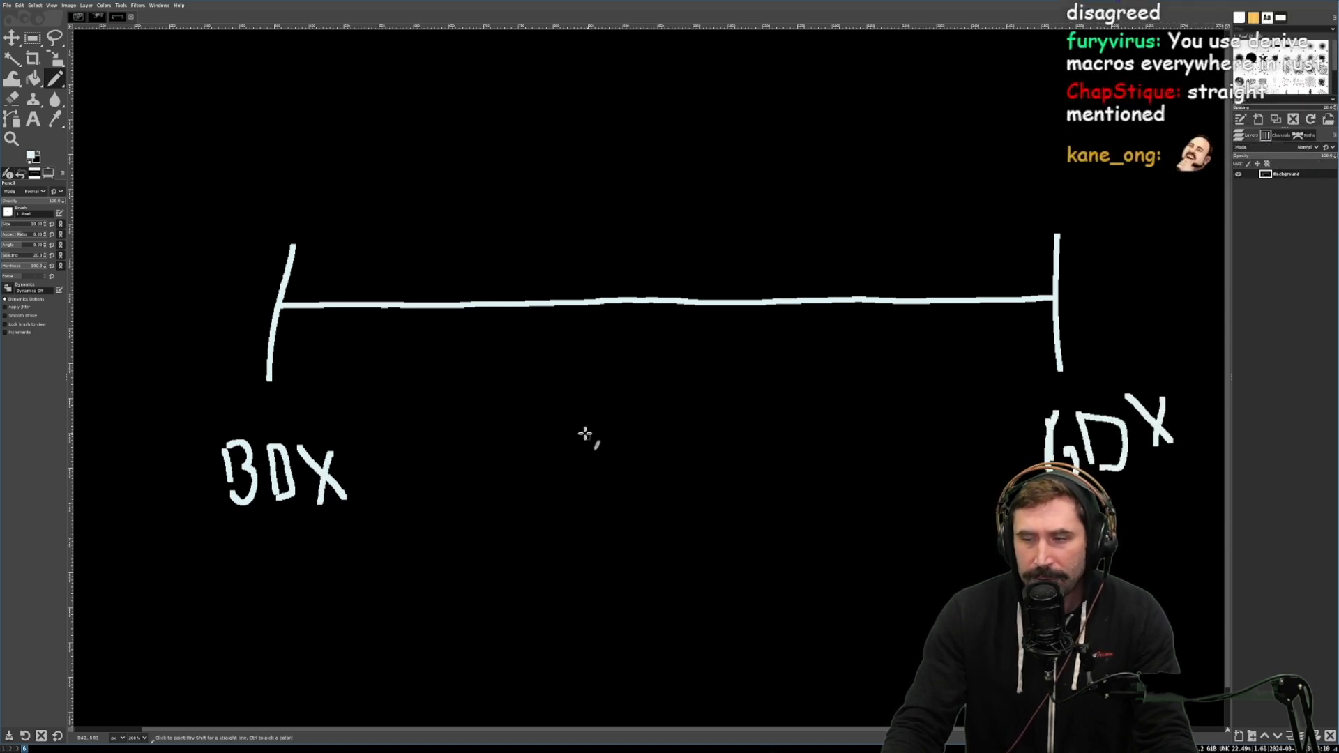
pyautogui.moveTo(981, 450)
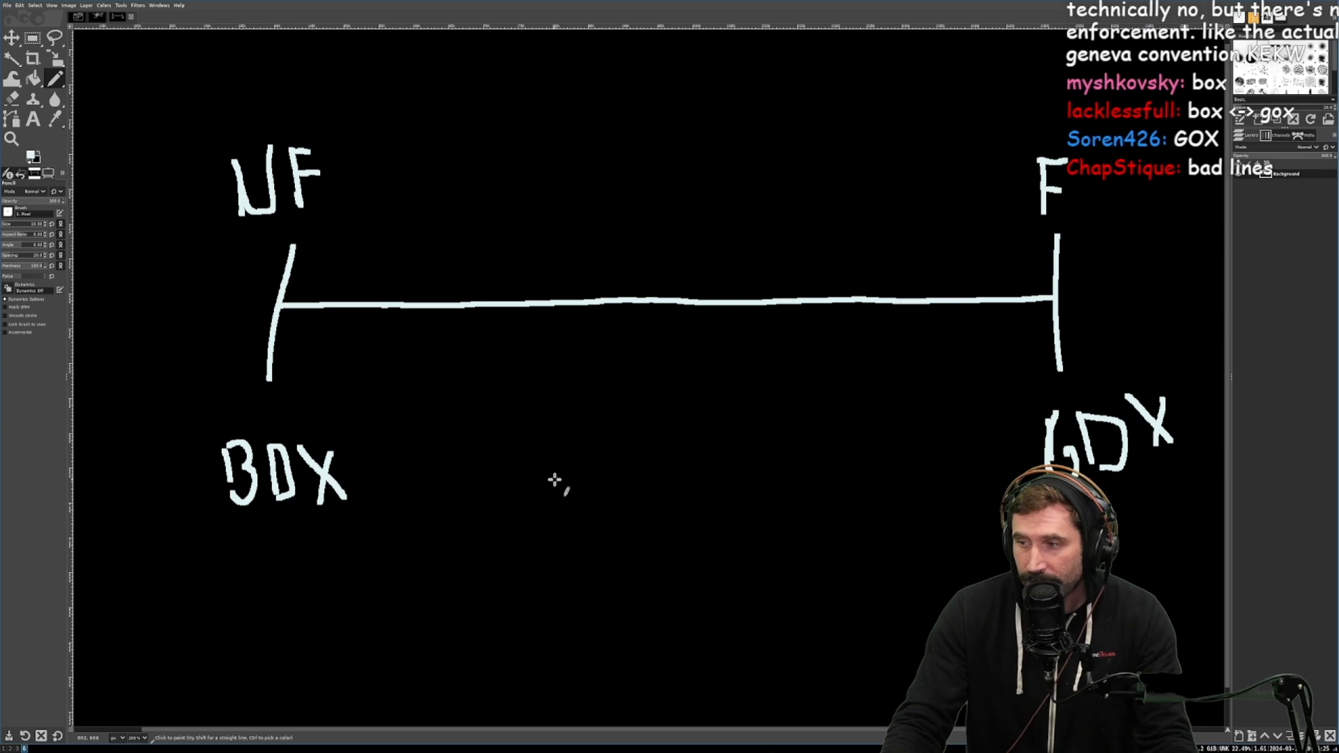
pyautogui.moveTo(701, 403)
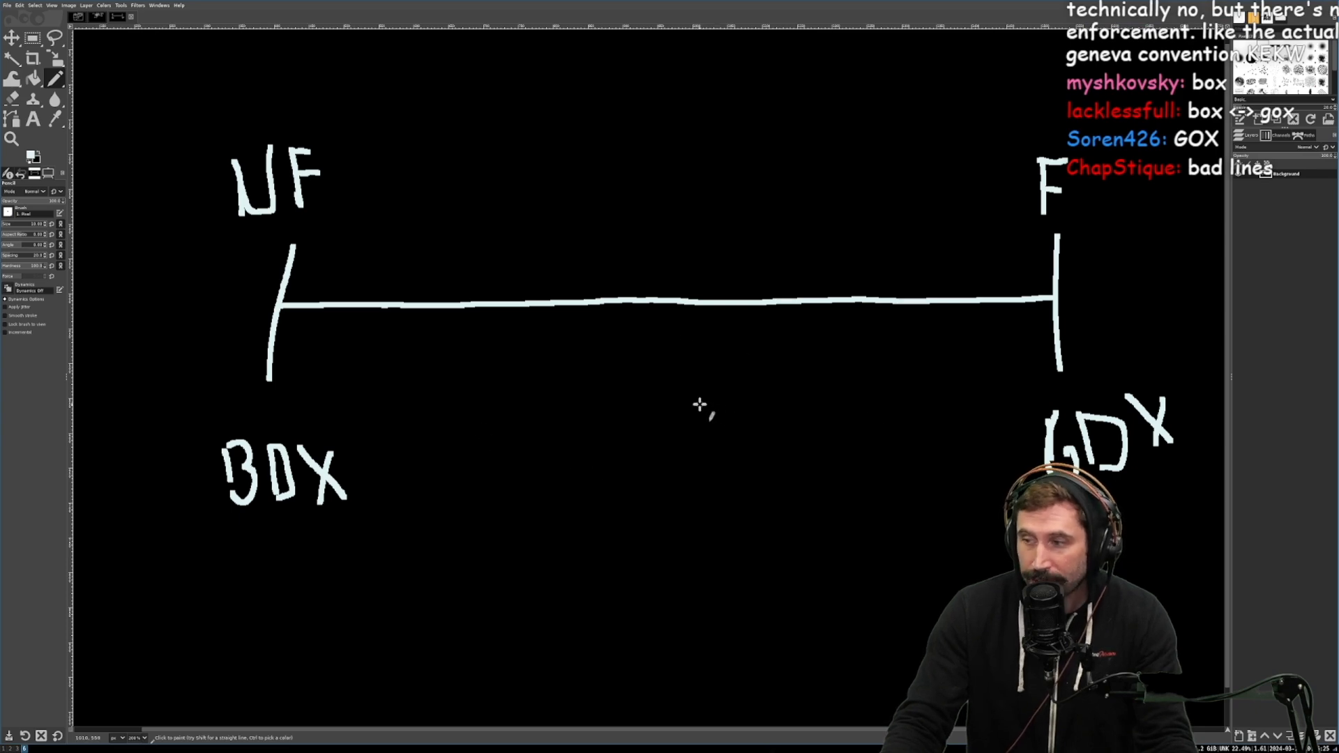
pyautogui.moveTo(533, 103)
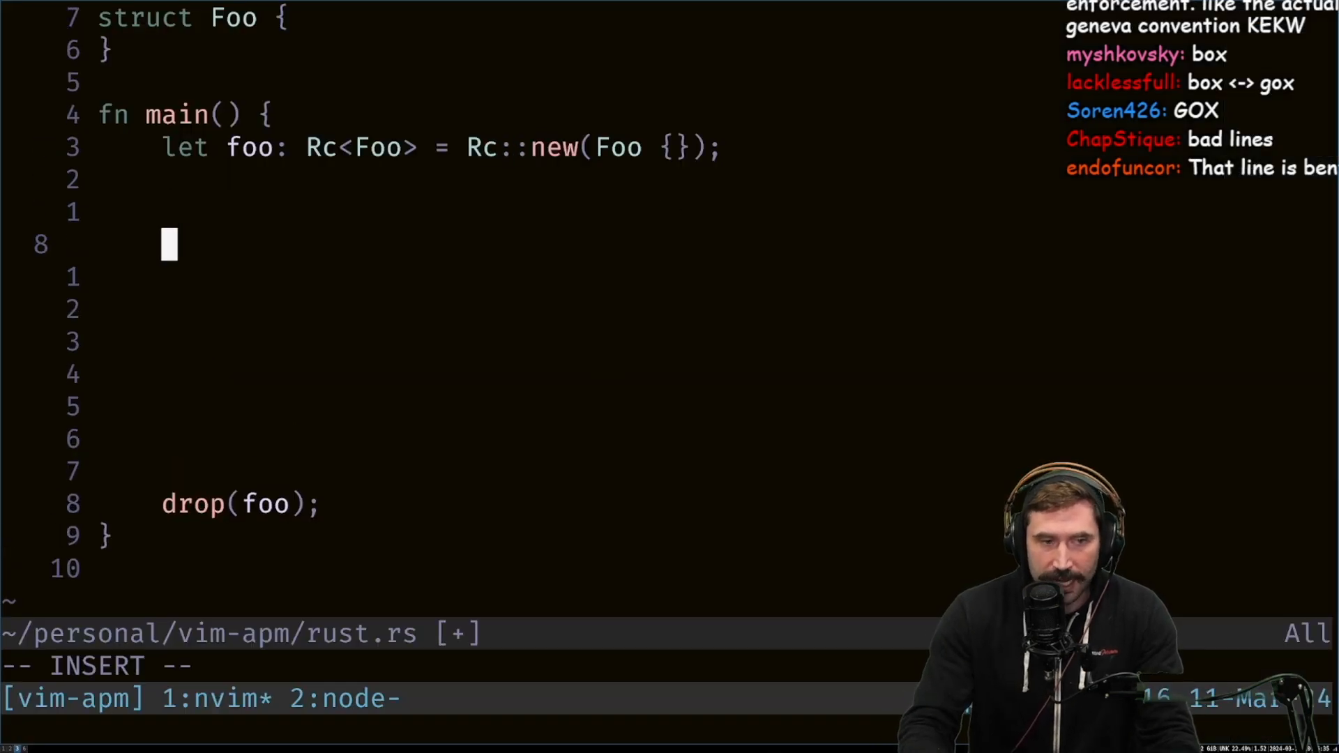
# Step: Type foo_bar on the blank line in main between the Rc creation and drop(foo)
pyautogui.write('foo_bar')
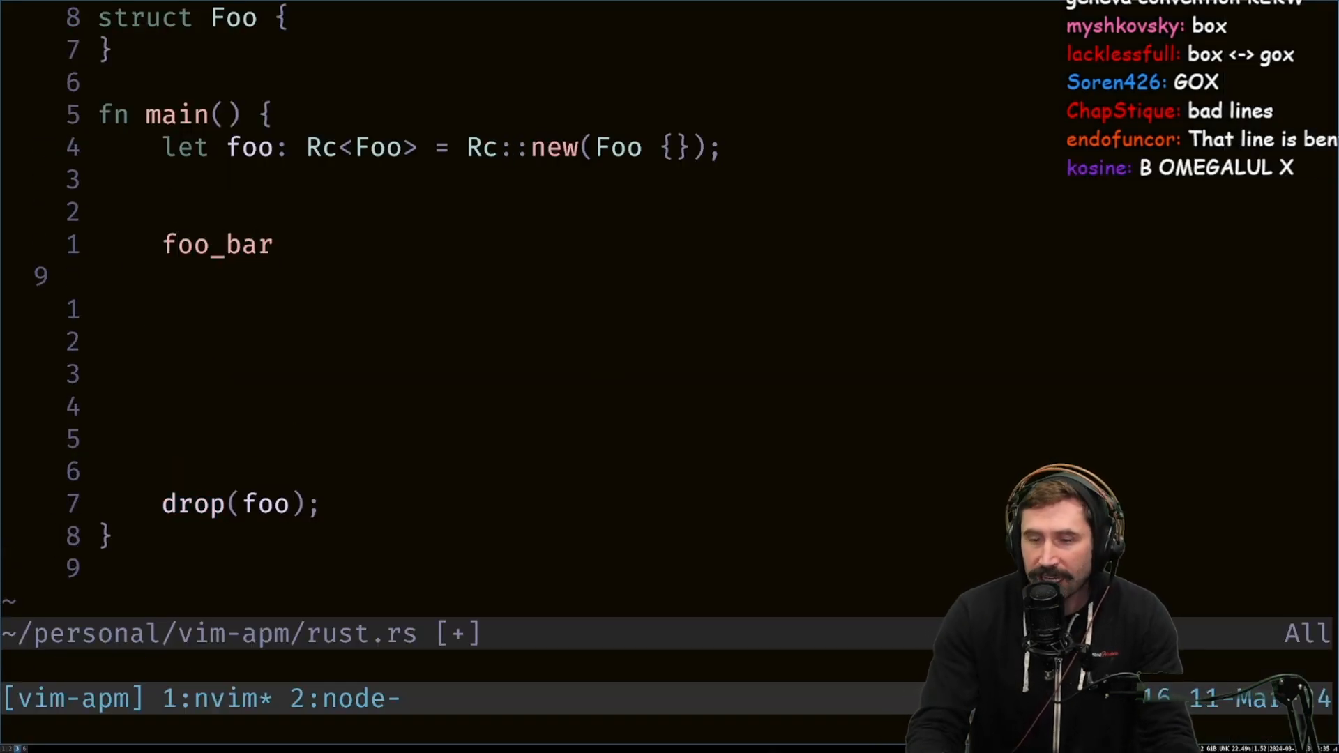